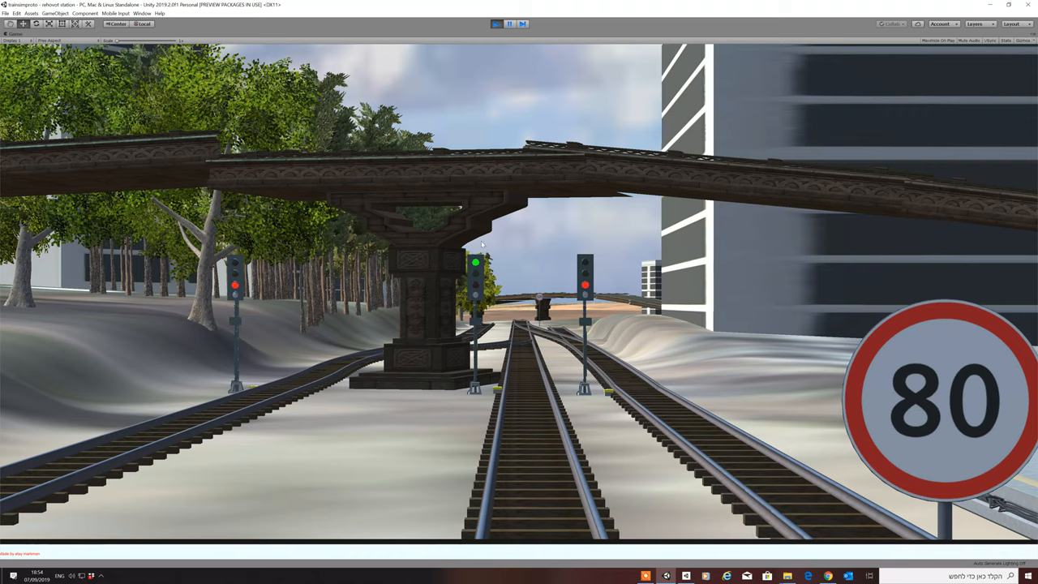
mouse_move(471, 246)
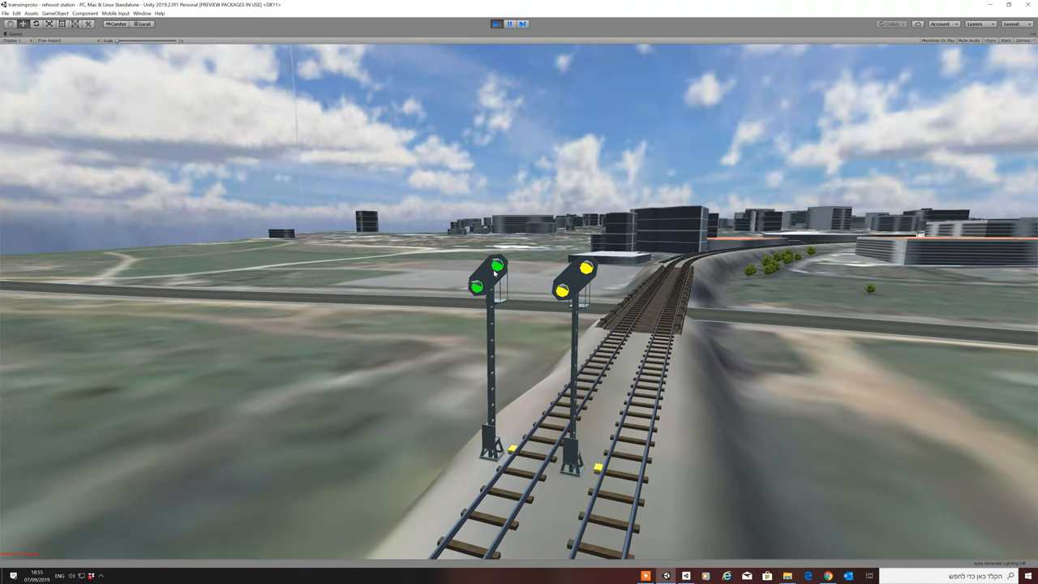
mouse_move(464, 330)
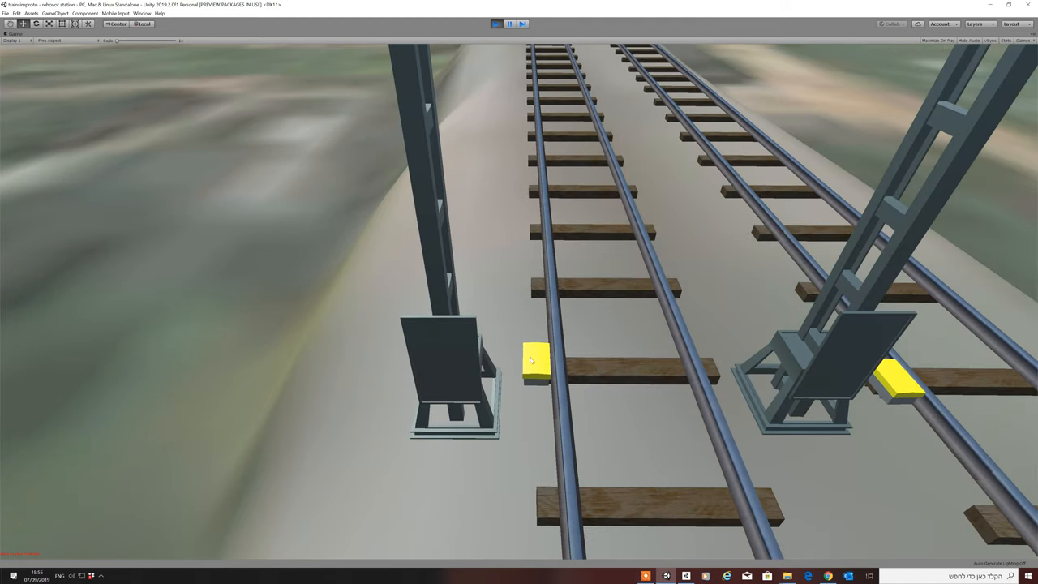
mouse_move(544, 367)
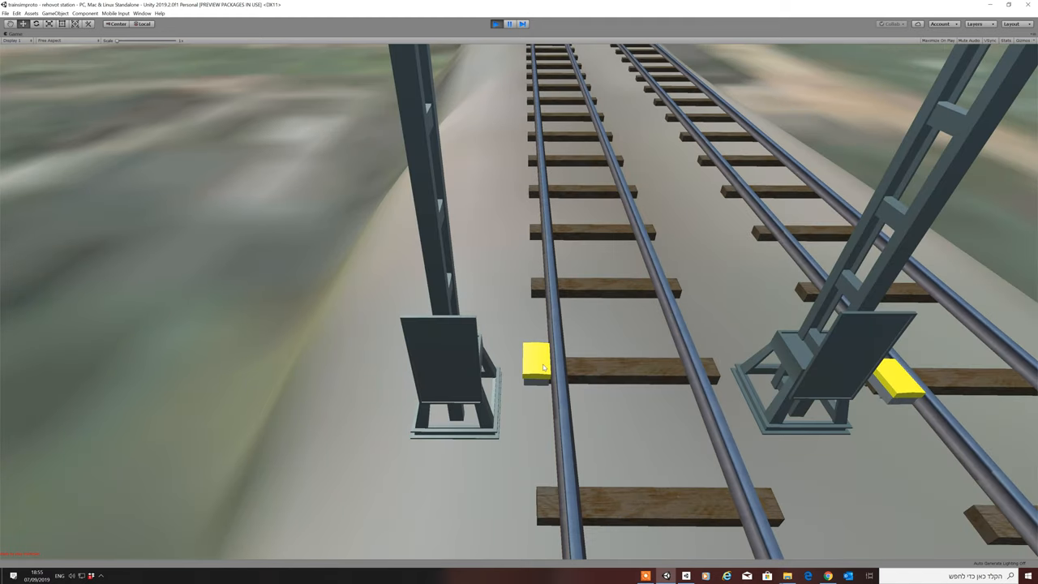
mouse_move(539, 369)
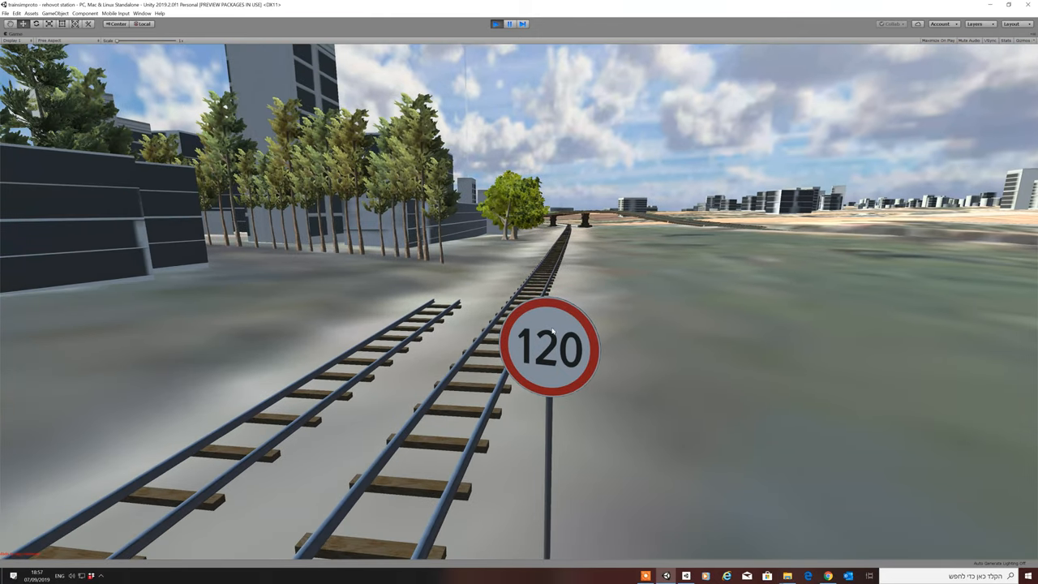
mouse_move(534, 342)
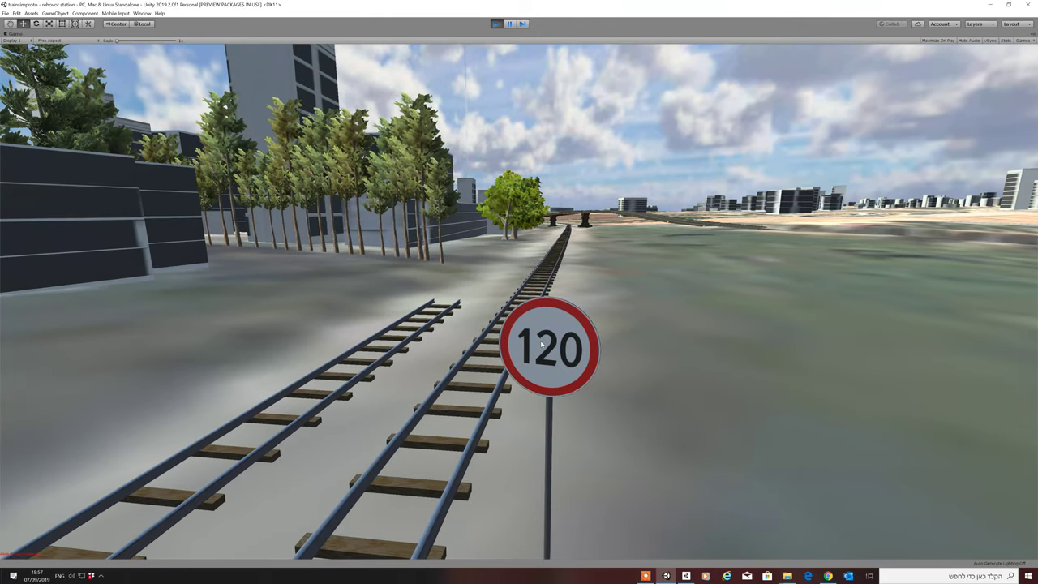